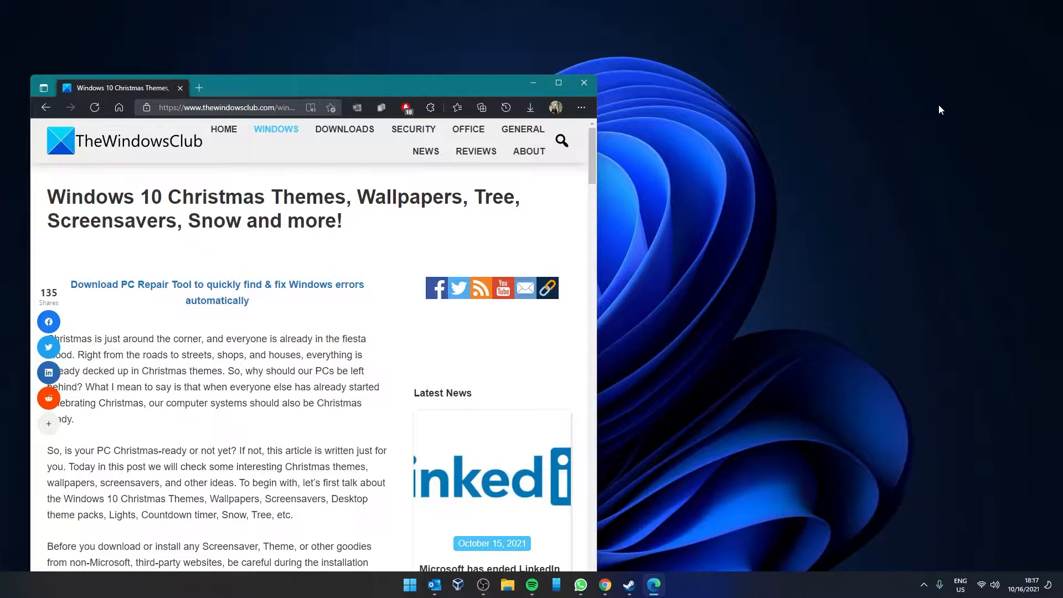
# Scroll the Christmas themes article down to the Holidays Lights Themepack section.
pyautogui.scroll(-3)
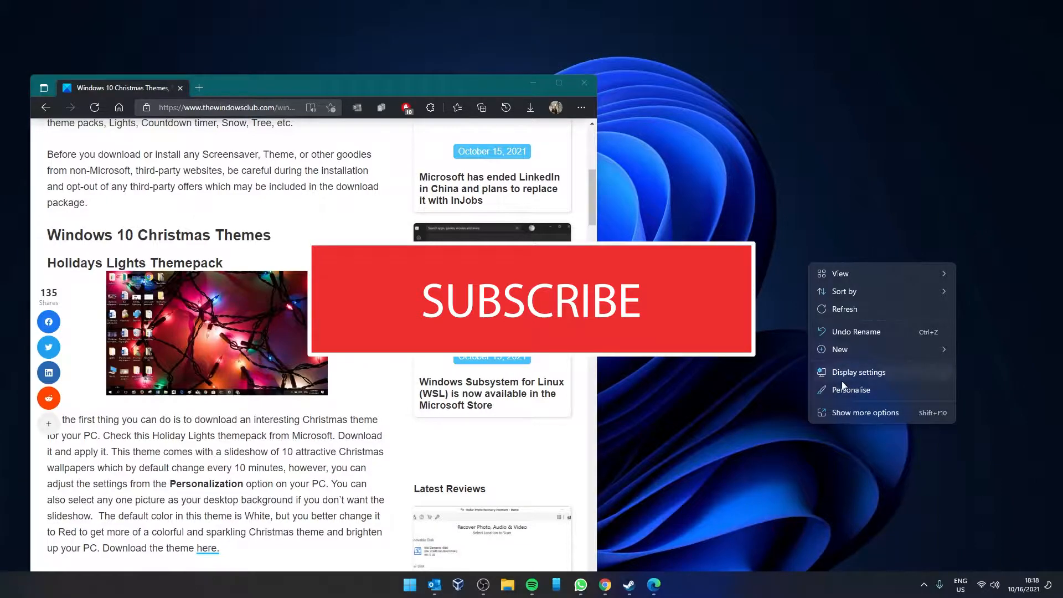
pyautogui.click(851, 389)
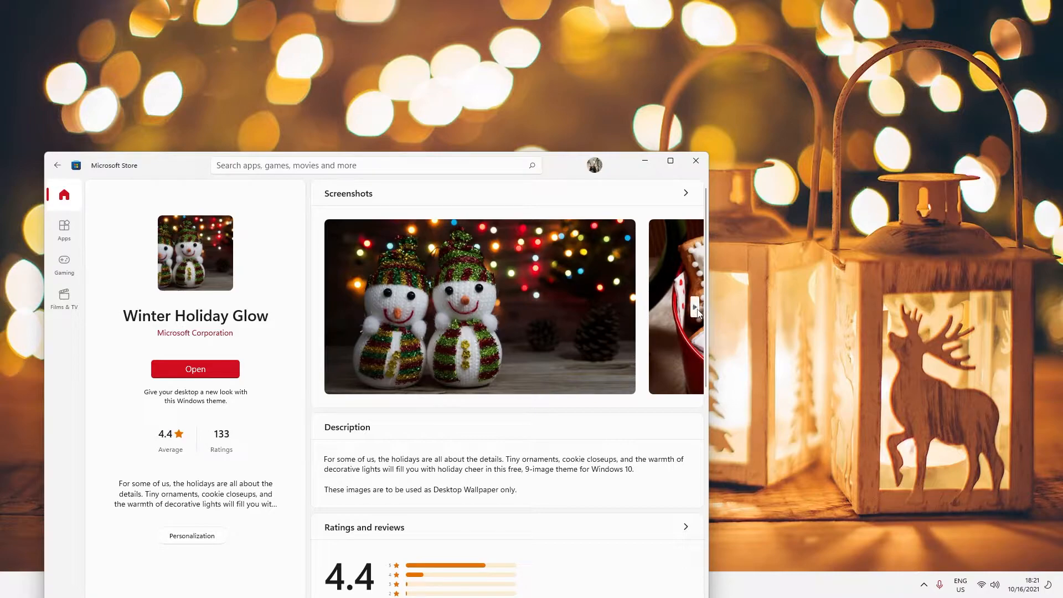
# Advance two images through the Winter Holiday Glow theme's screenshot carousel.
pyautogui.click(693, 306)
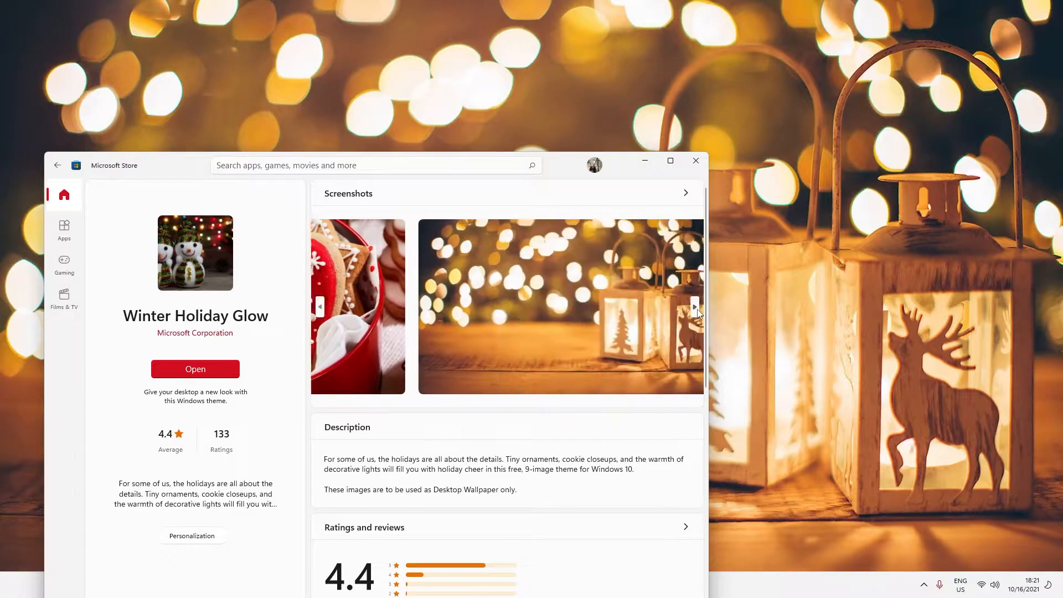
pyautogui.click(694, 306)
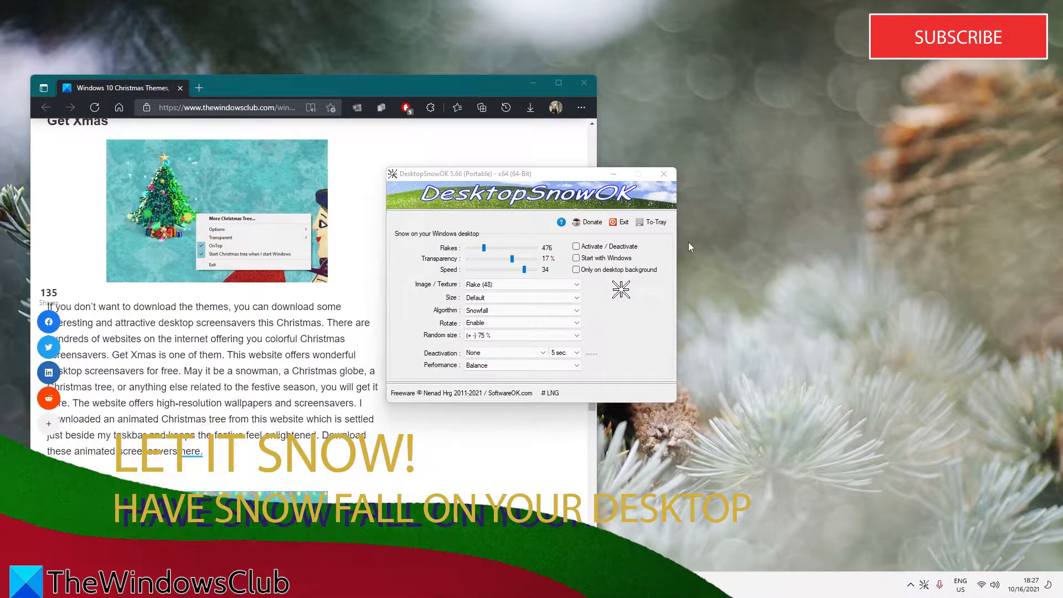
pyautogui.moveTo(648, 304)
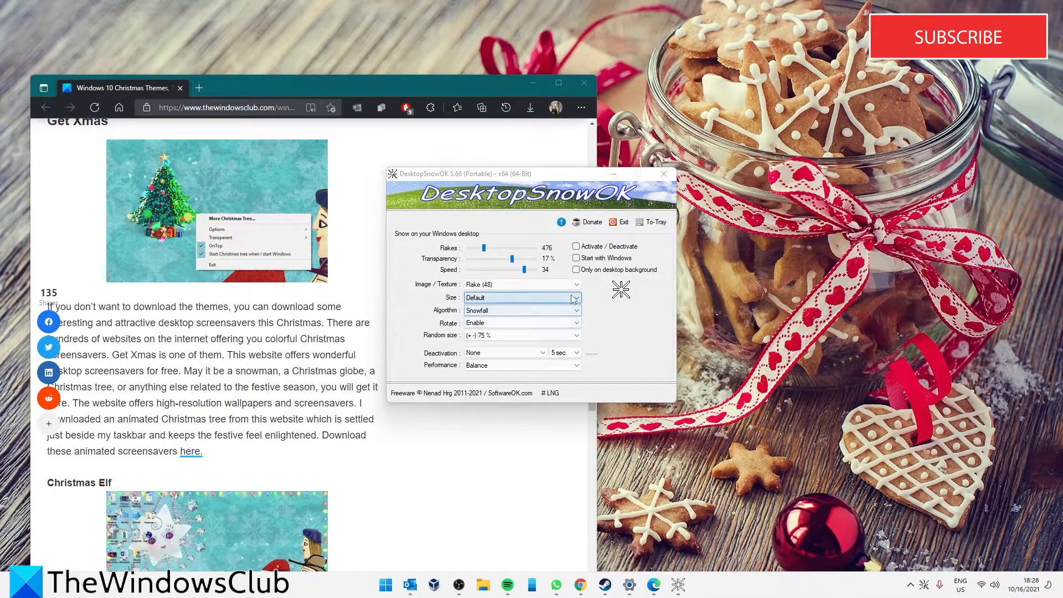
# Give the snow 22-pixel flakes, higher speed, Best snow experience, and toggle Only on desktop background.
pyautogui.click(577, 298)
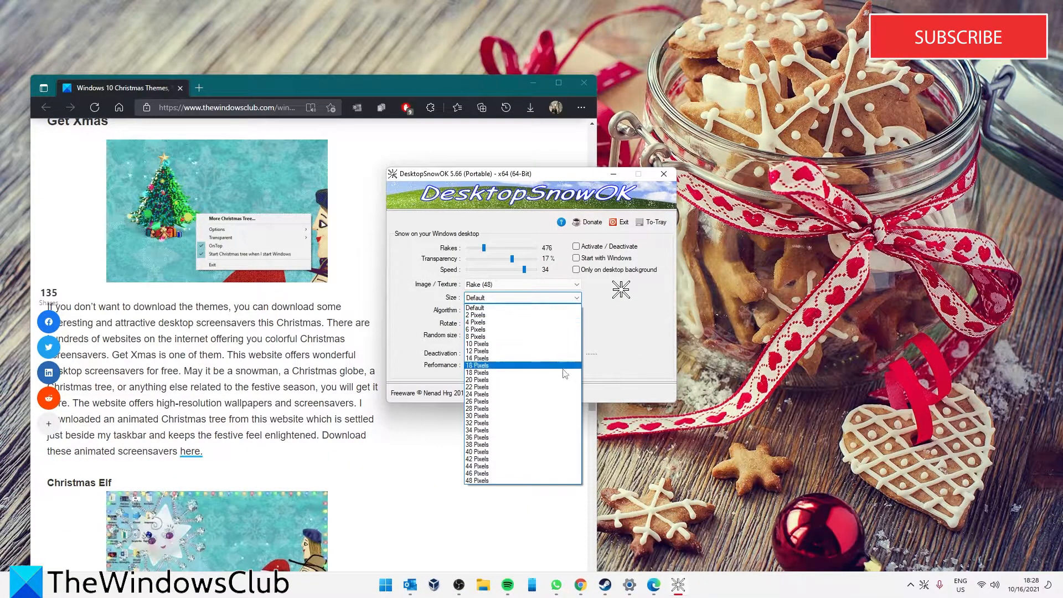
pyautogui.click(477, 386)
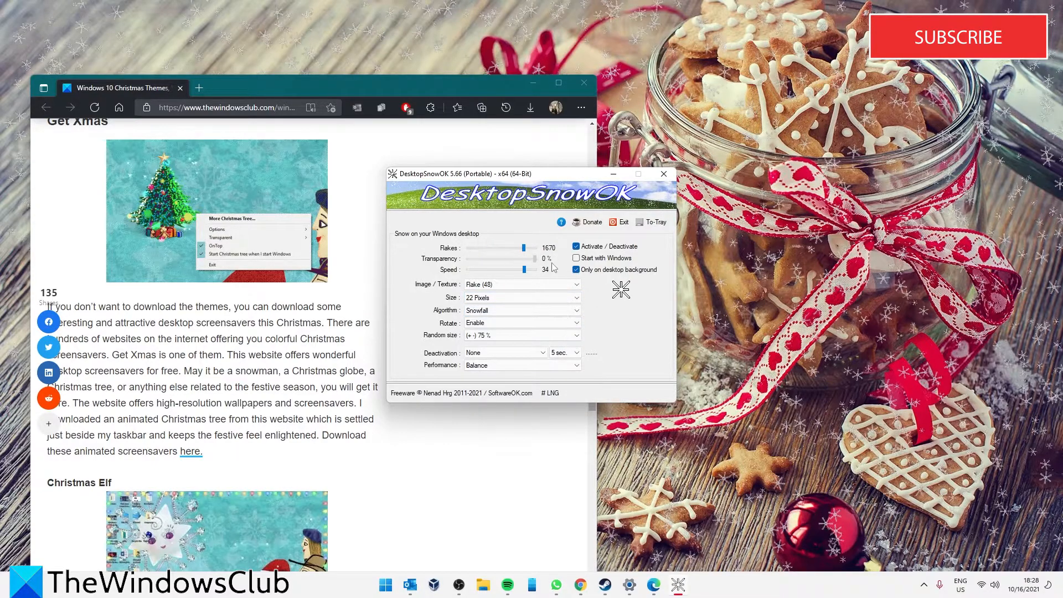
pyautogui.moveTo(472, 259); pyautogui.dragTo(488, 259)
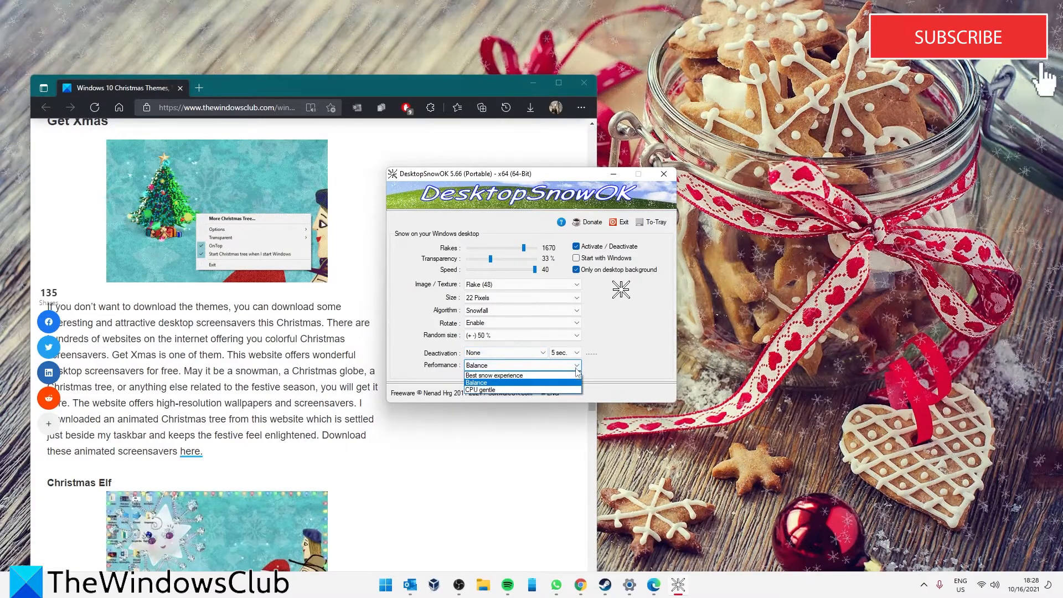
pyautogui.click(494, 375)
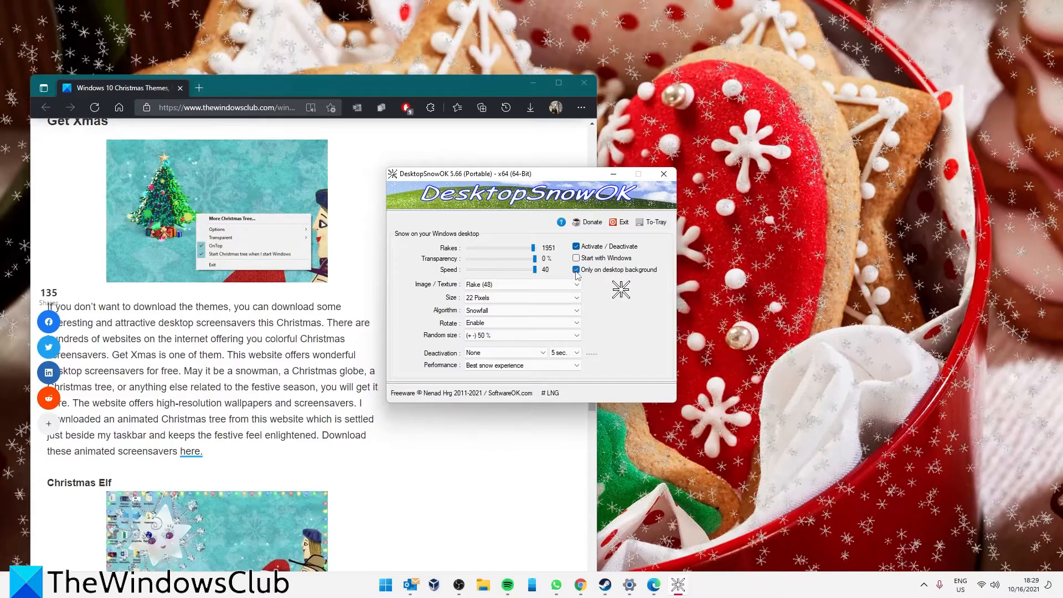
pyautogui.click(576, 270)
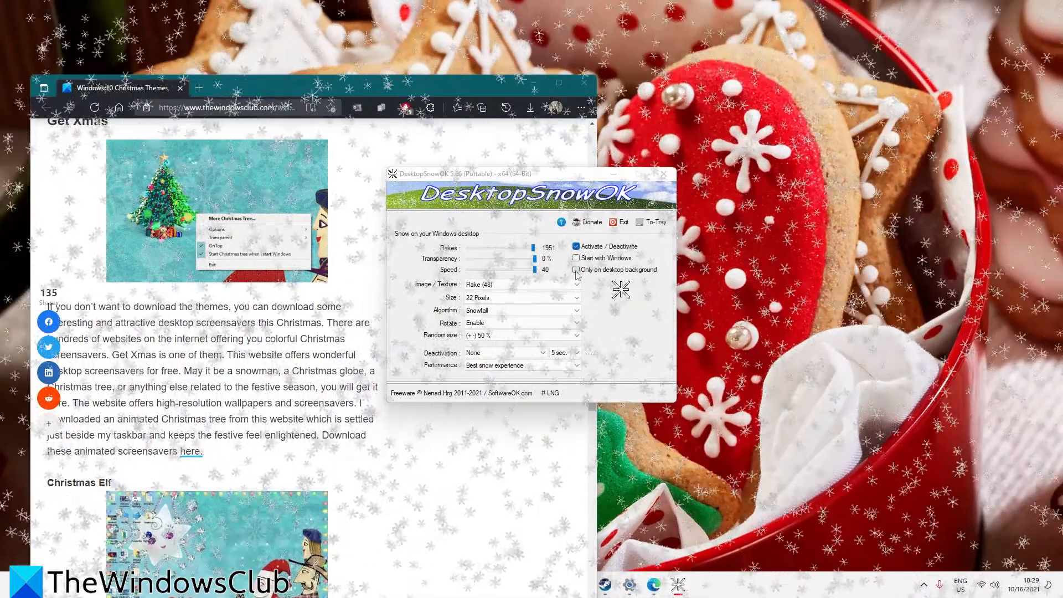
pyautogui.click(575, 270)
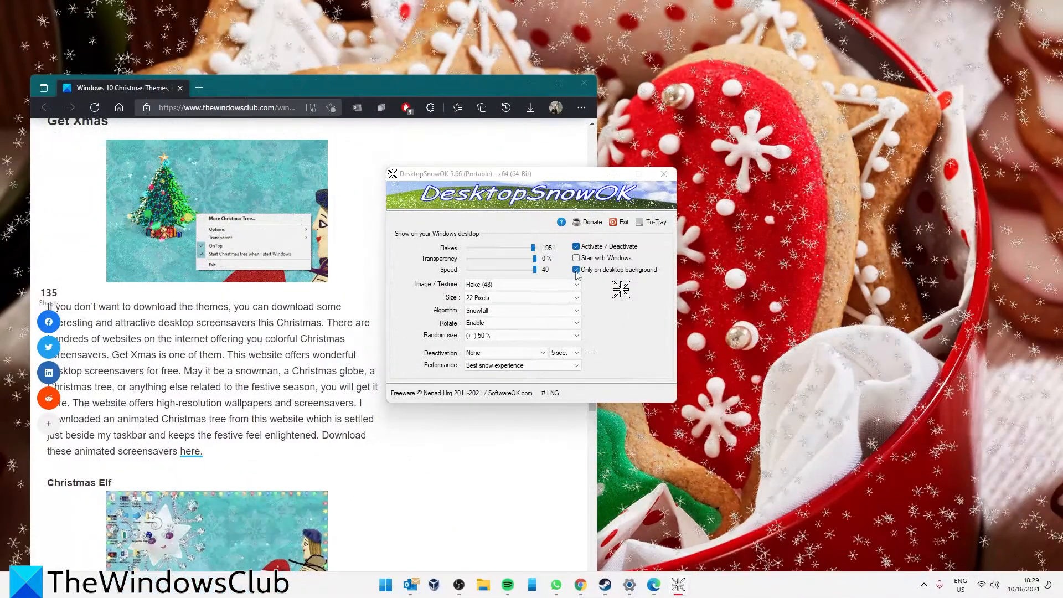
pyautogui.click(576, 270)
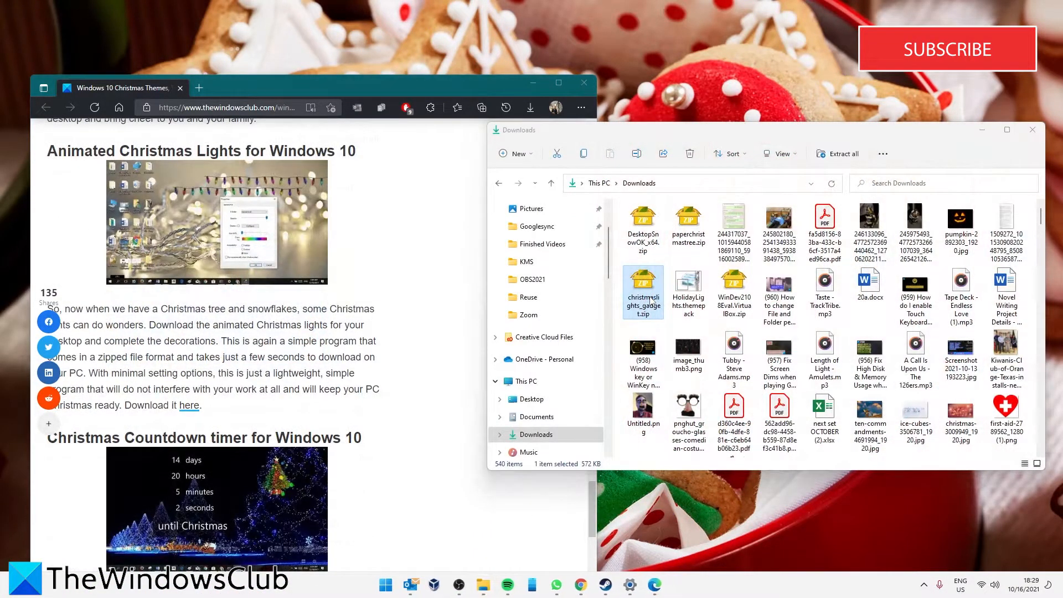
# Open christmaslights_gadget.zip and launch christmas_lights_gadget.exe from inside PeaZip.
pyautogui.doubleClick(642, 282)
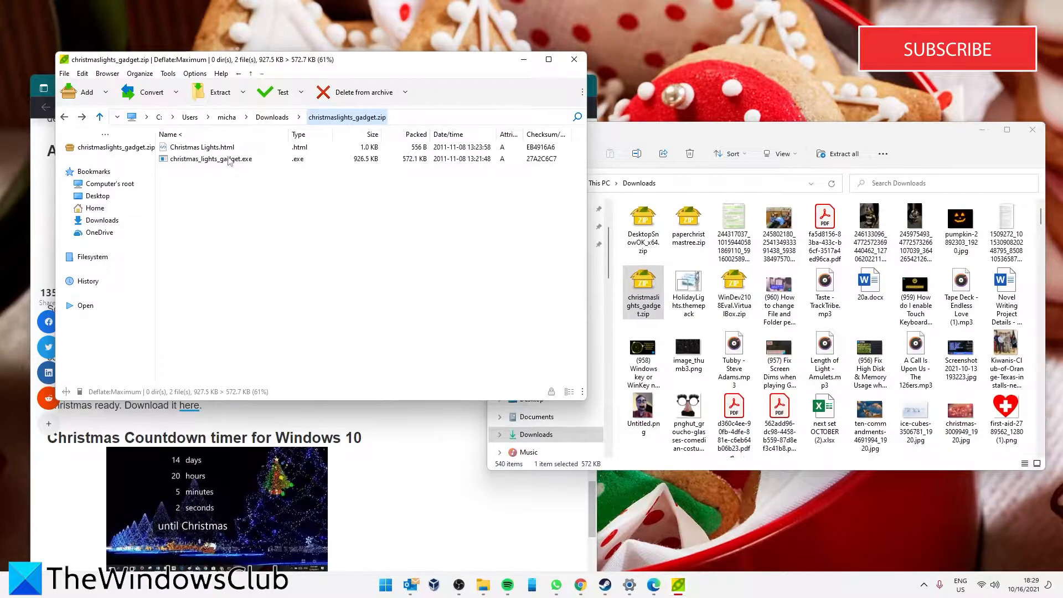
pyautogui.click(211, 159)
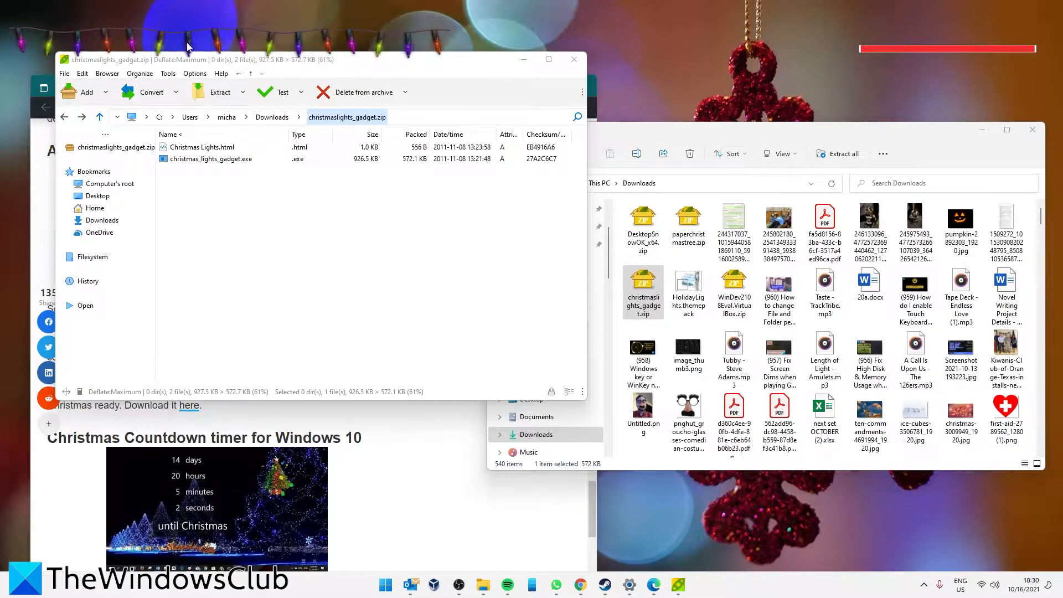
pyautogui.click(211, 159)
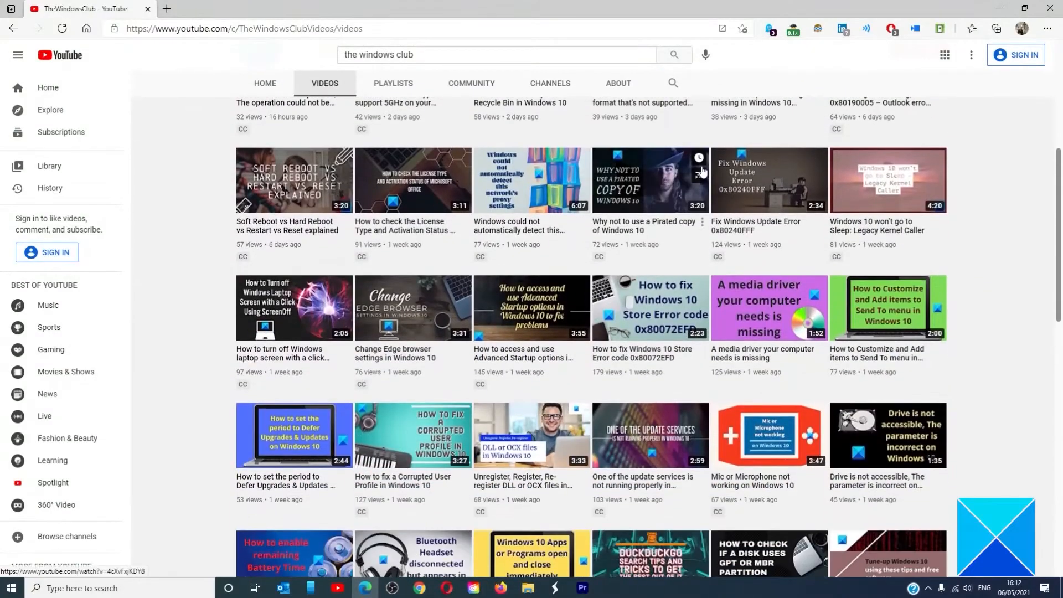
# Scroll the channel's Videos grid down to uploads from two to three weeks ago.
pyautogui.scroll(-3)
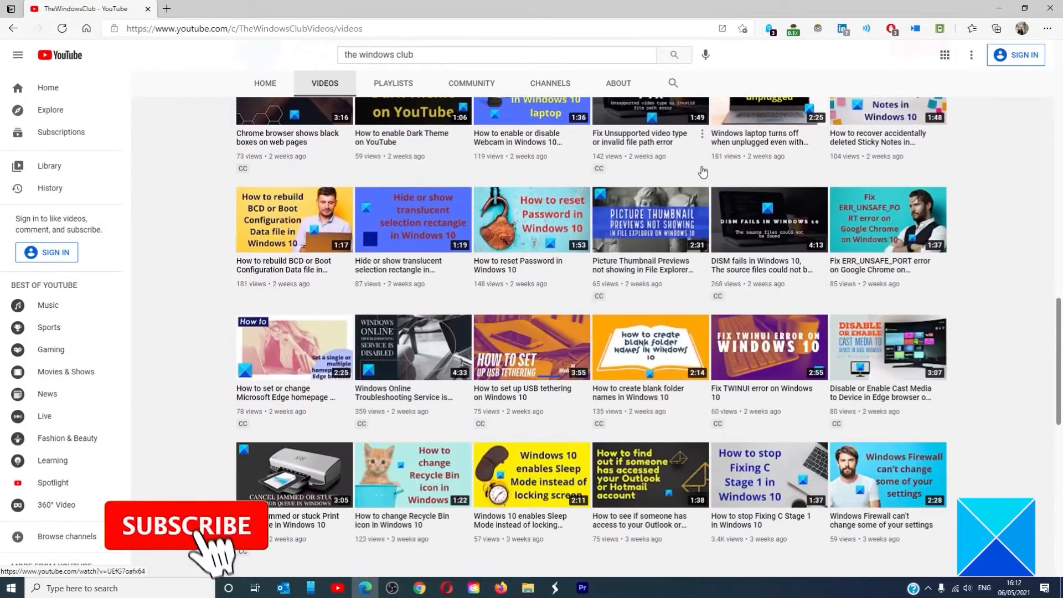